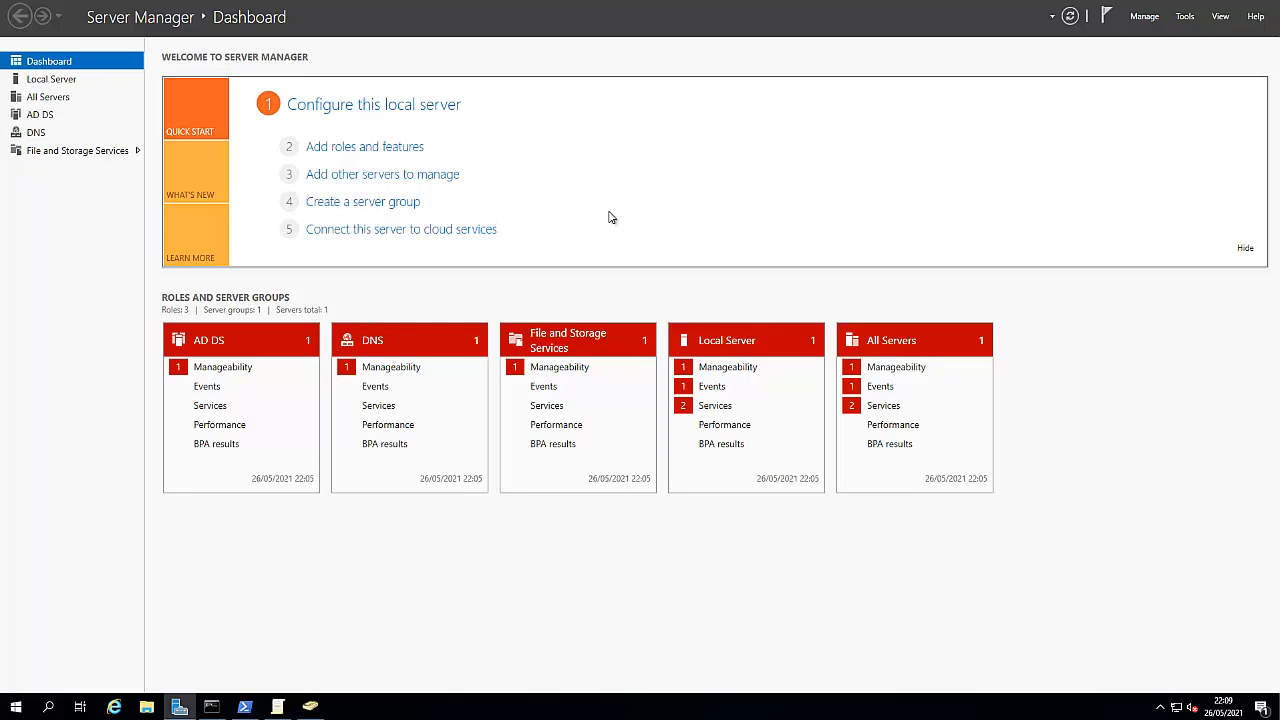
pyautogui.moveTo(621, 191)
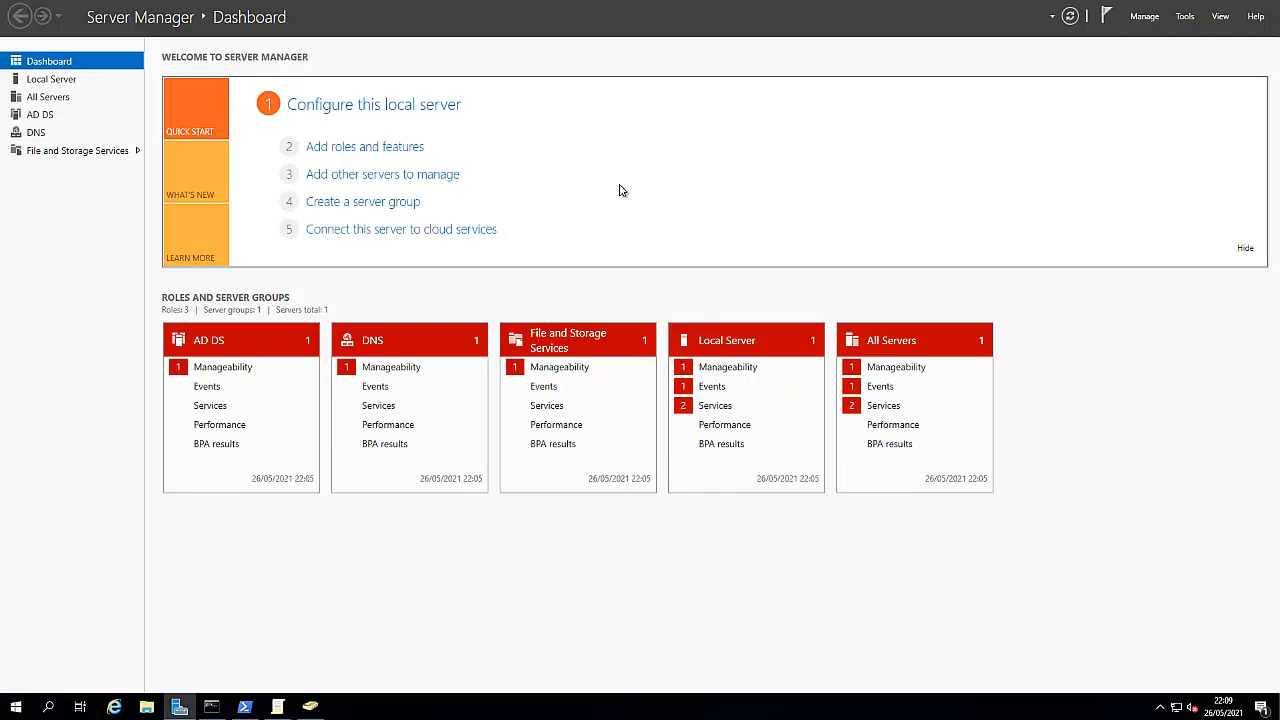
pyautogui.moveTo(577, 100)
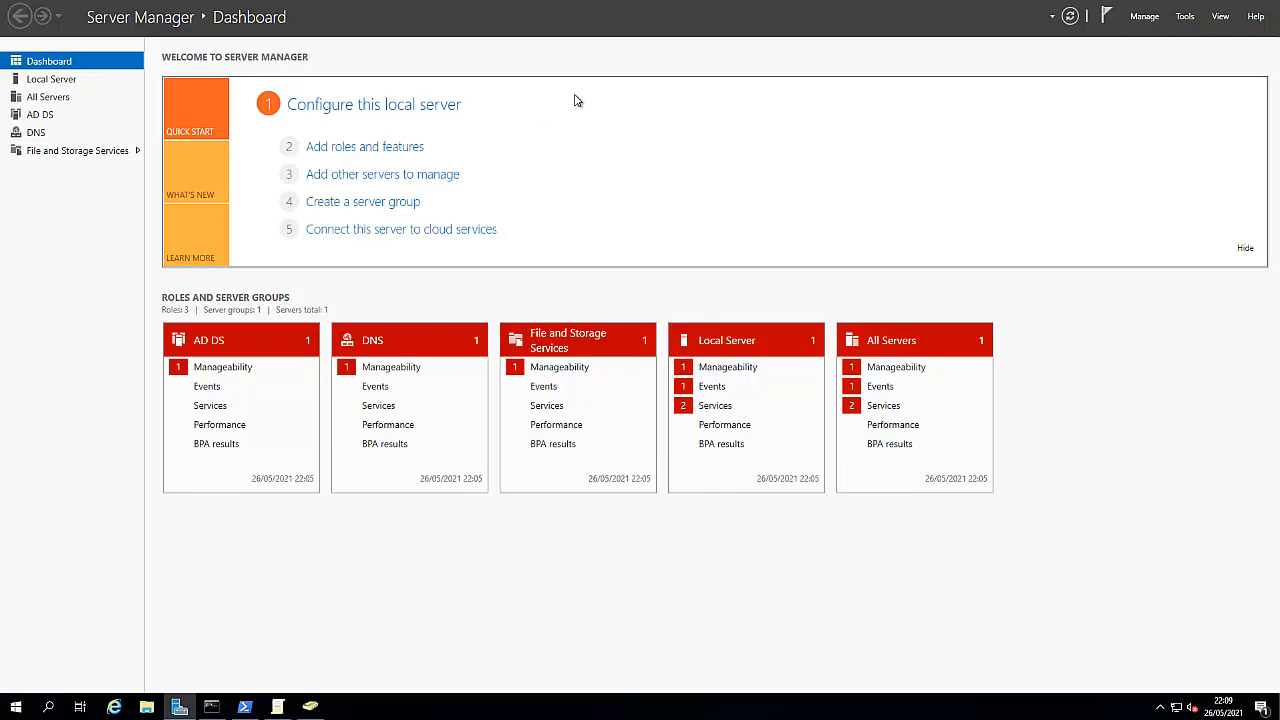
pyautogui.moveTo(337, 538)
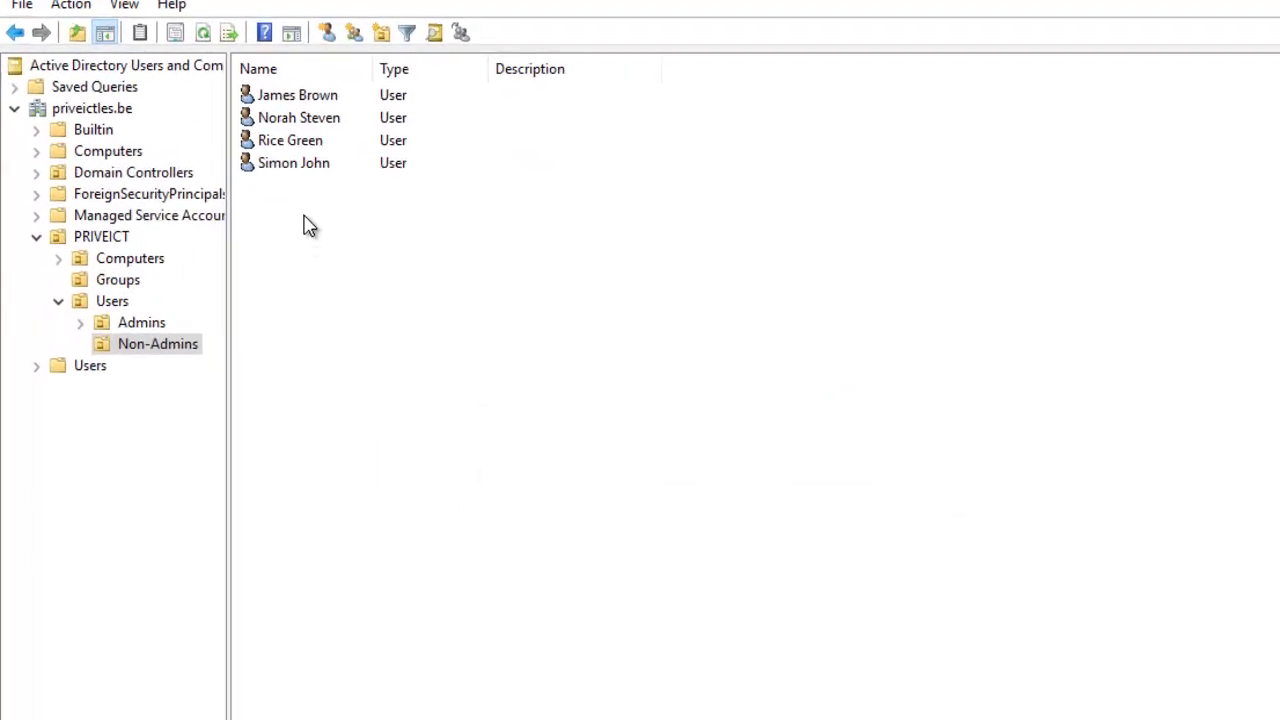
pyautogui.doubleClick(293, 162)
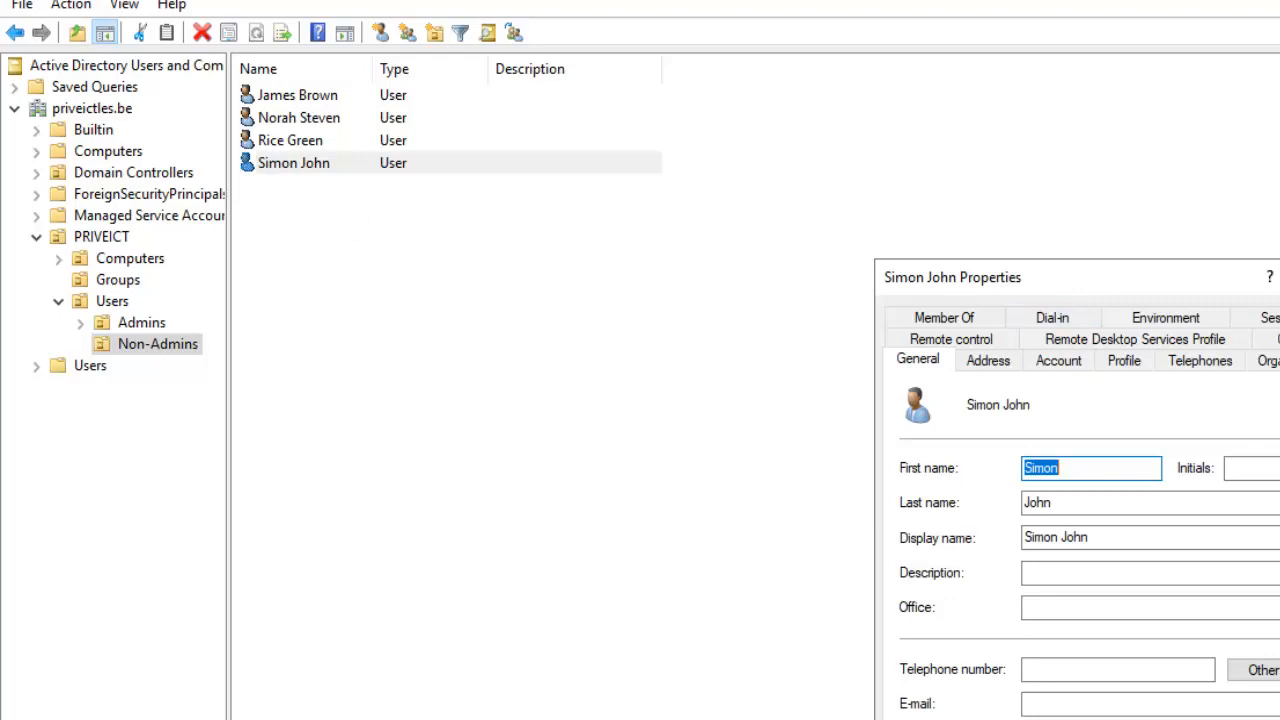
pyautogui.click(880, 308)
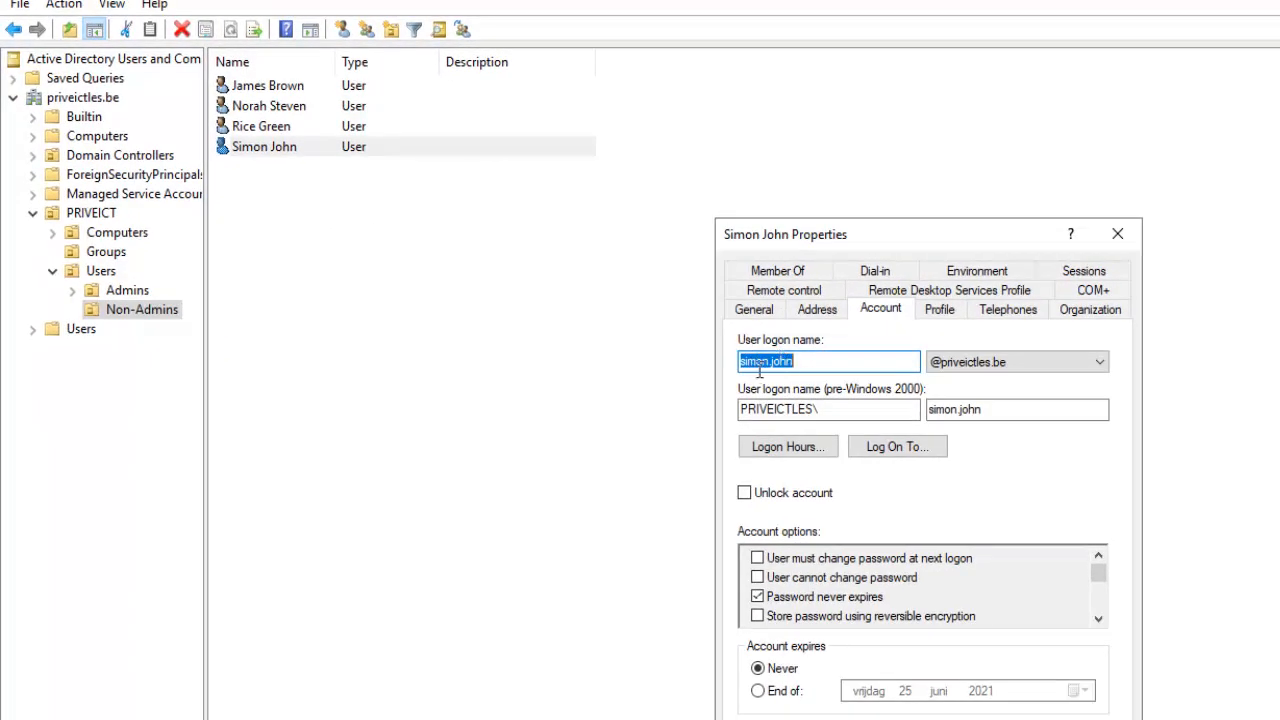
pyautogui.click(1015, 361)
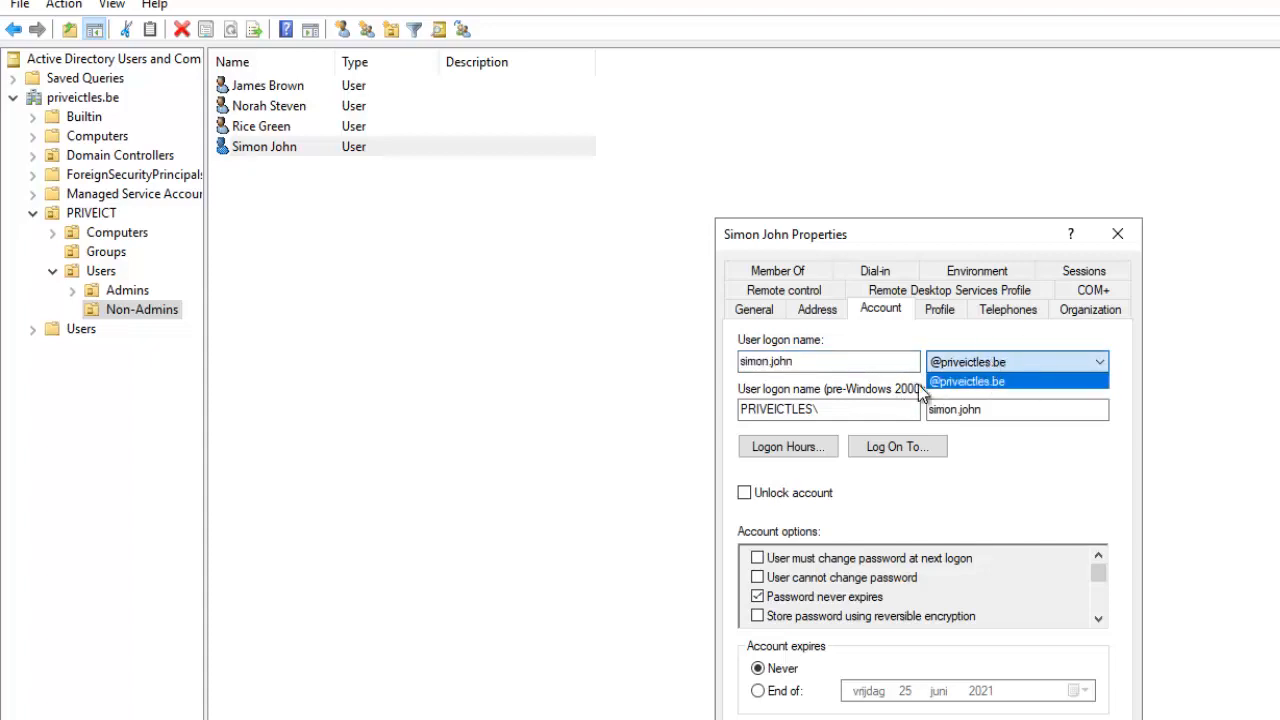
pyautogui.moveTo(965, 395)
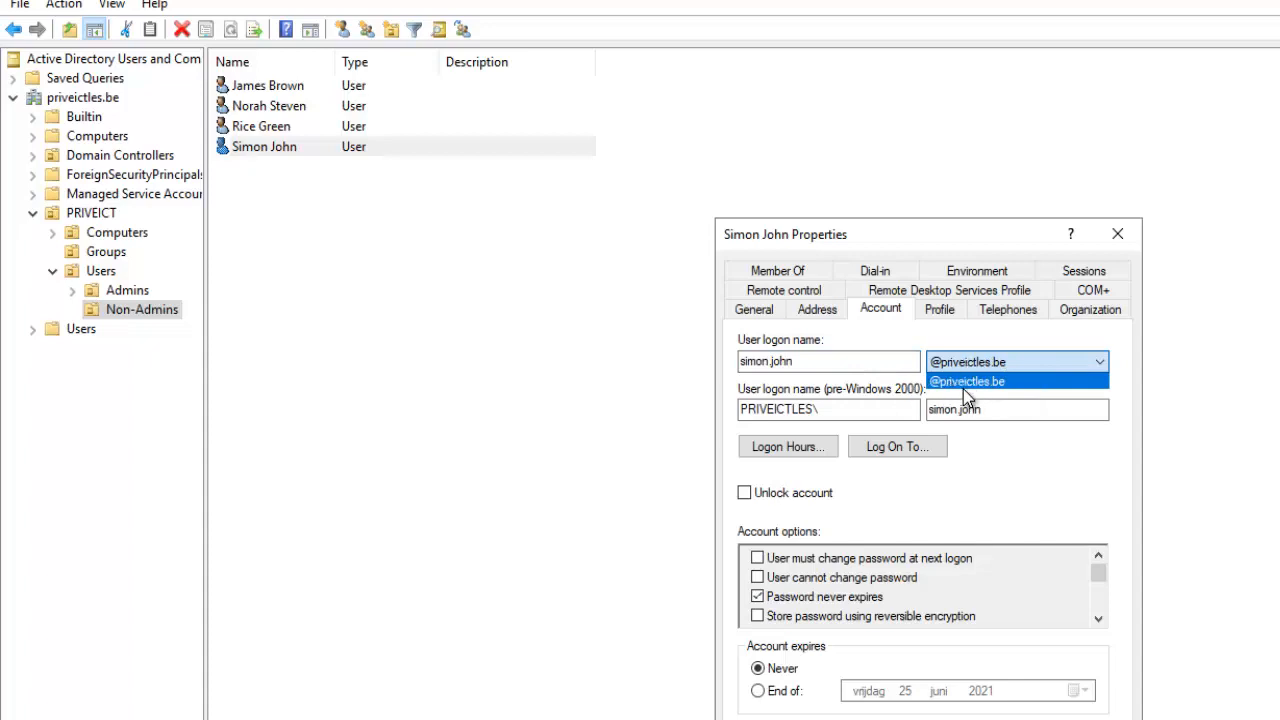
pyautogui.moveTo(1012, 392)
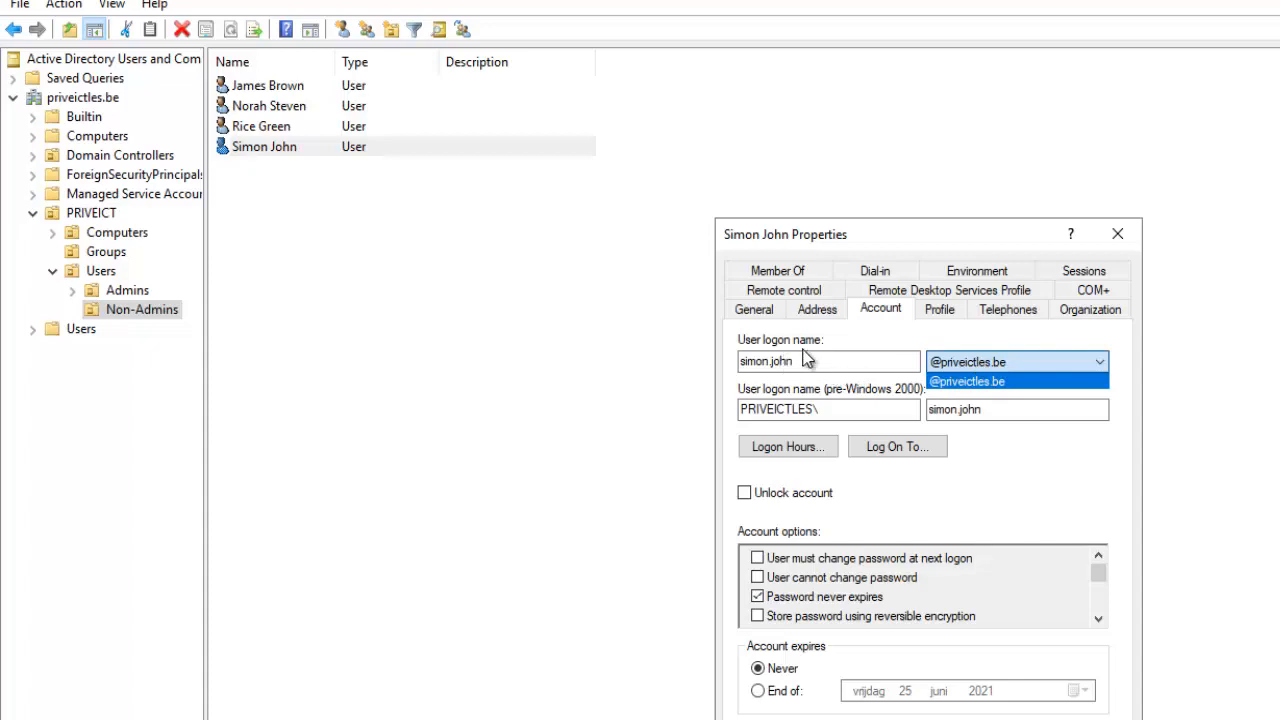
pyautogui.moveTo(798, 398)
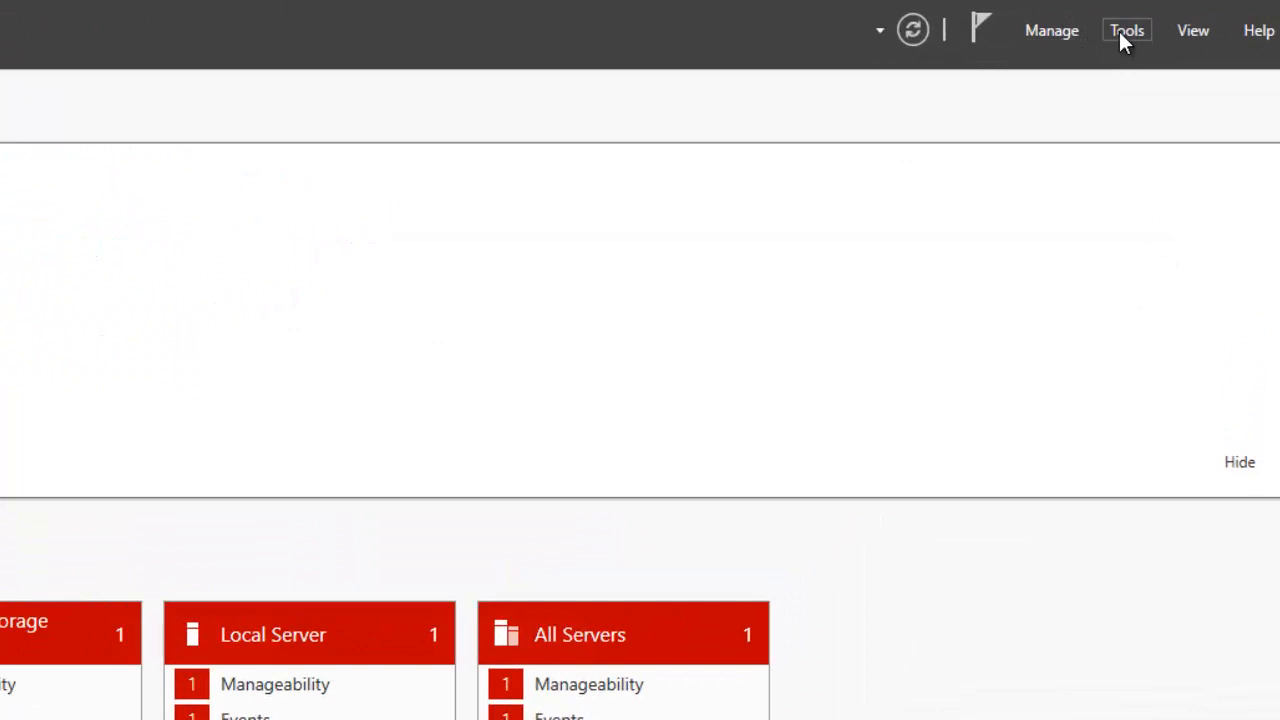
# Launch Active Directory Domains and Trusts from Server Manager's Tools menu
pyautogui.click(1126, 30)
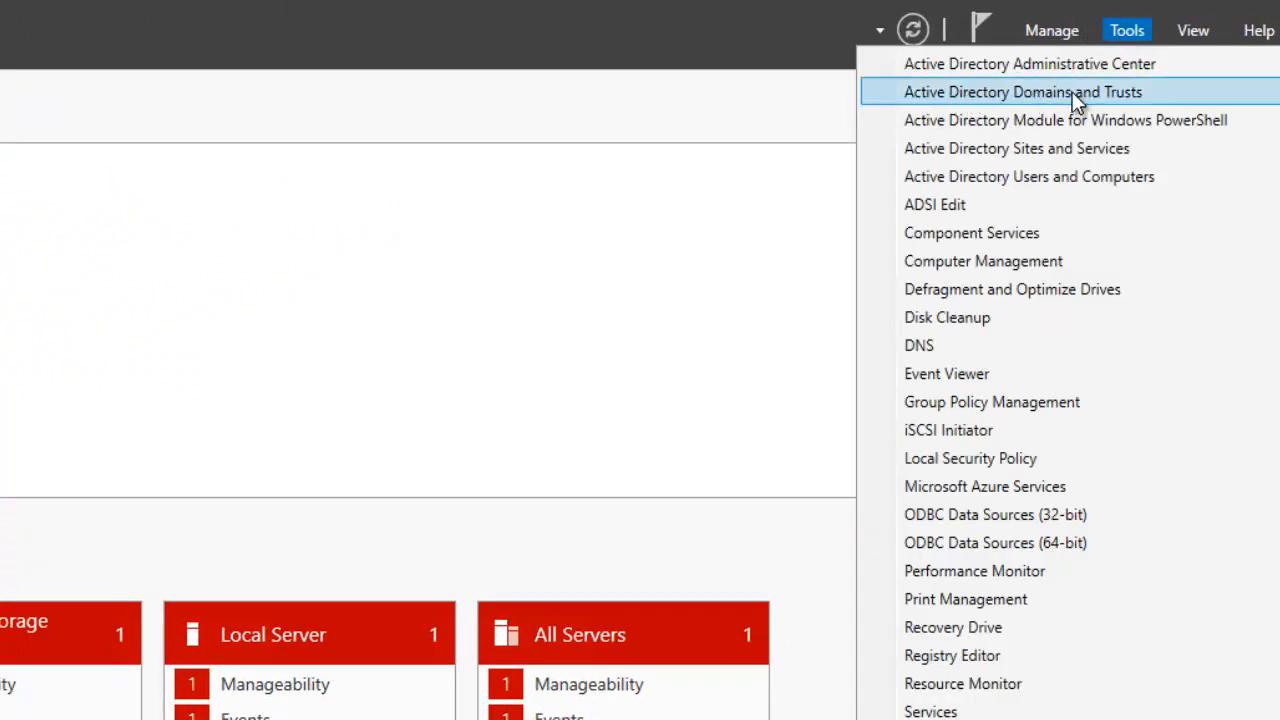
pyautogui.click(1022, 91)
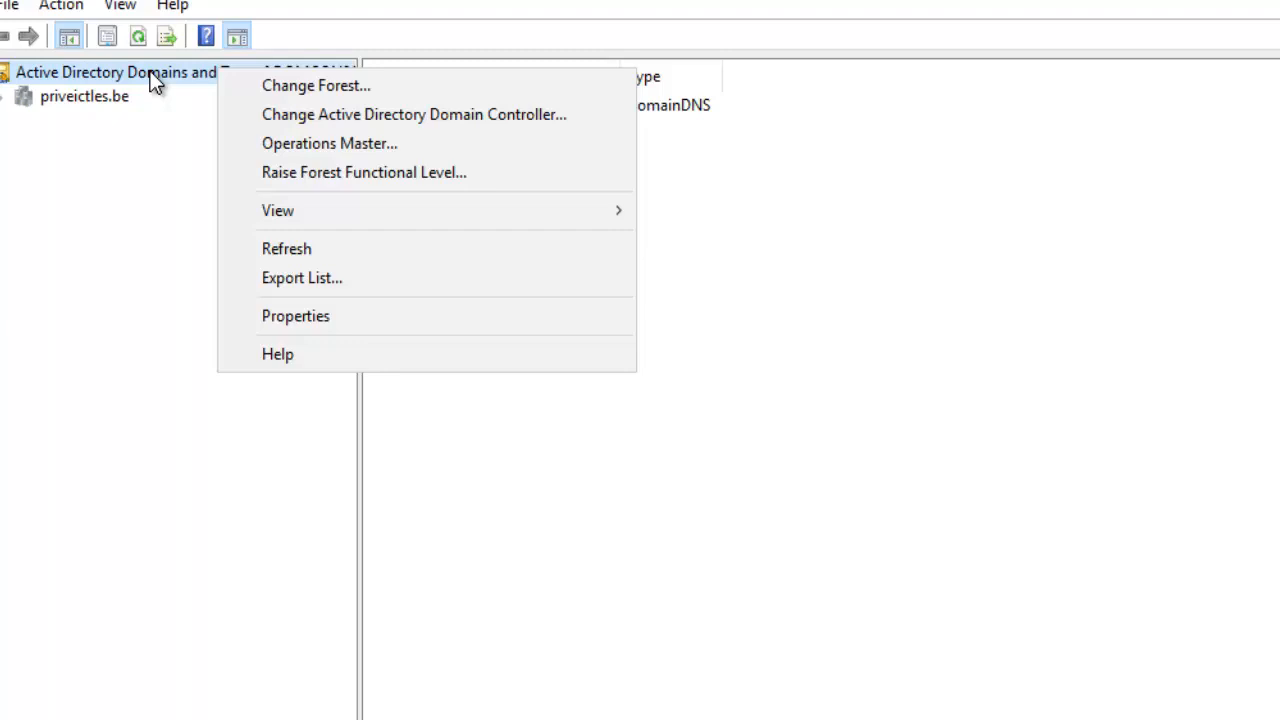
# Add kelvglobal.com as an alternative UPN suffix in the forest properties
pyautogui.click(295, 315)
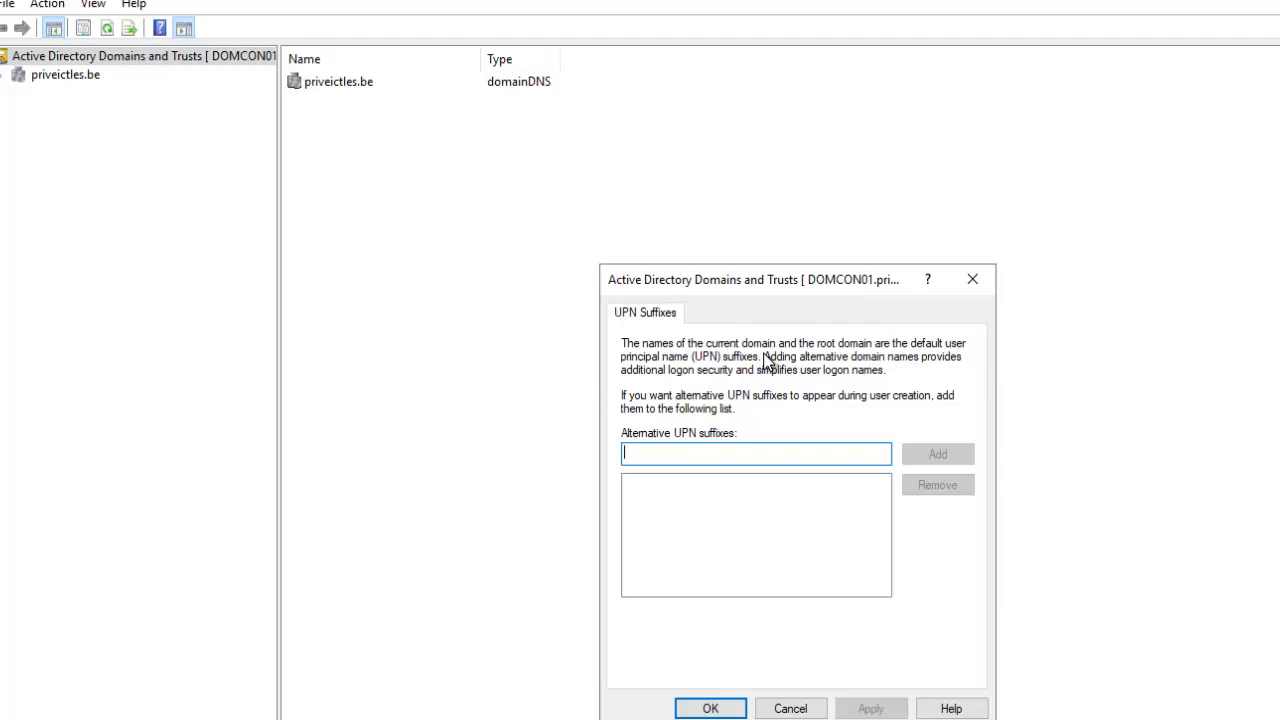
pyautogui.write('kelve')
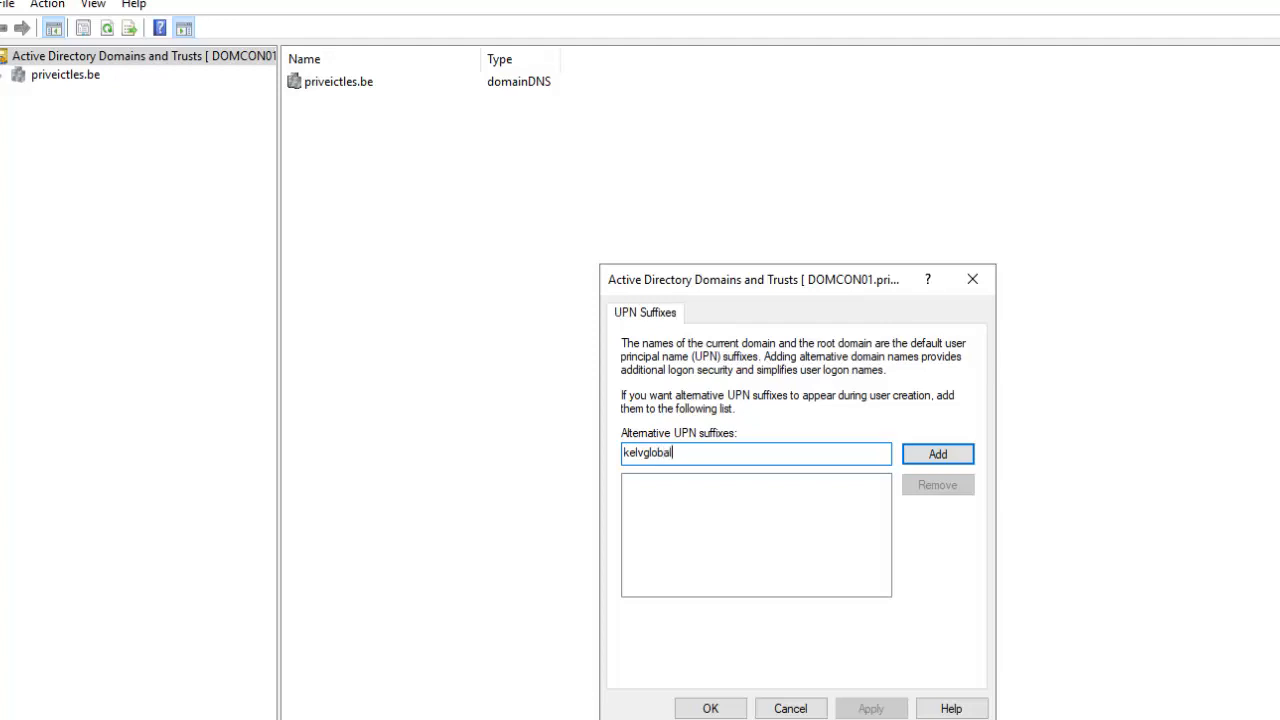
pyautogui.write('.com')
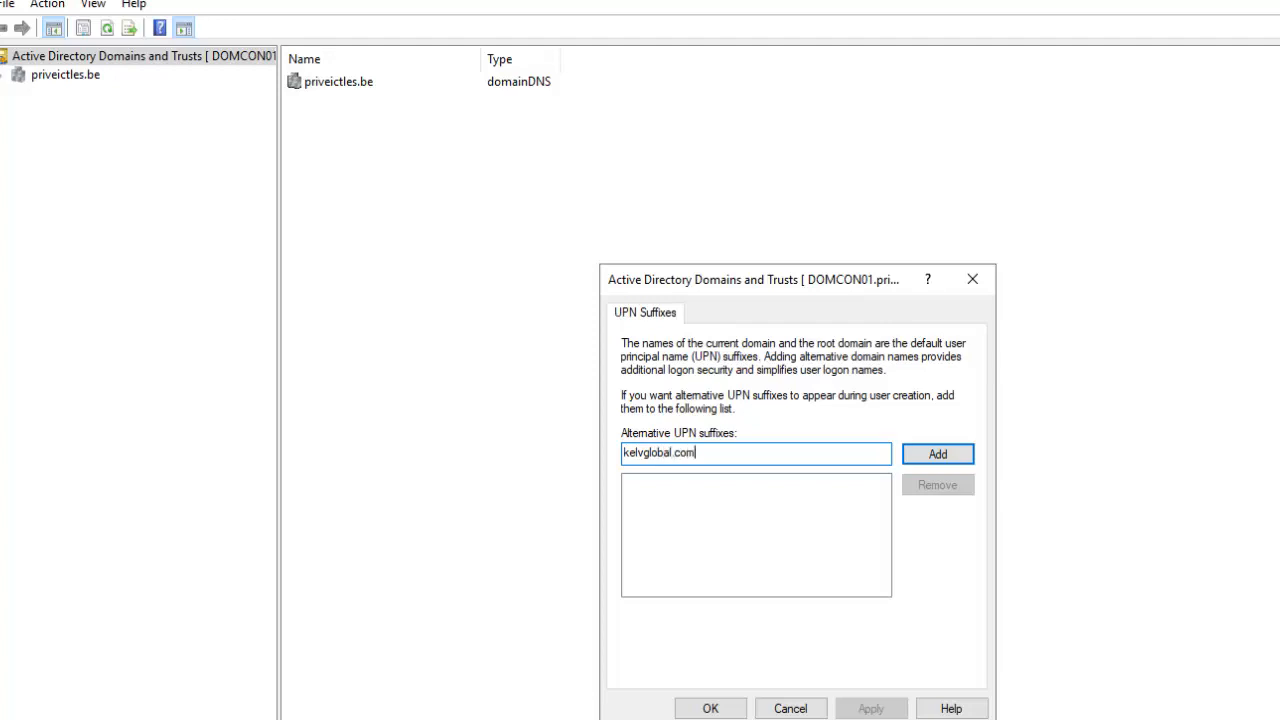
pyautogui.click(937, 453)
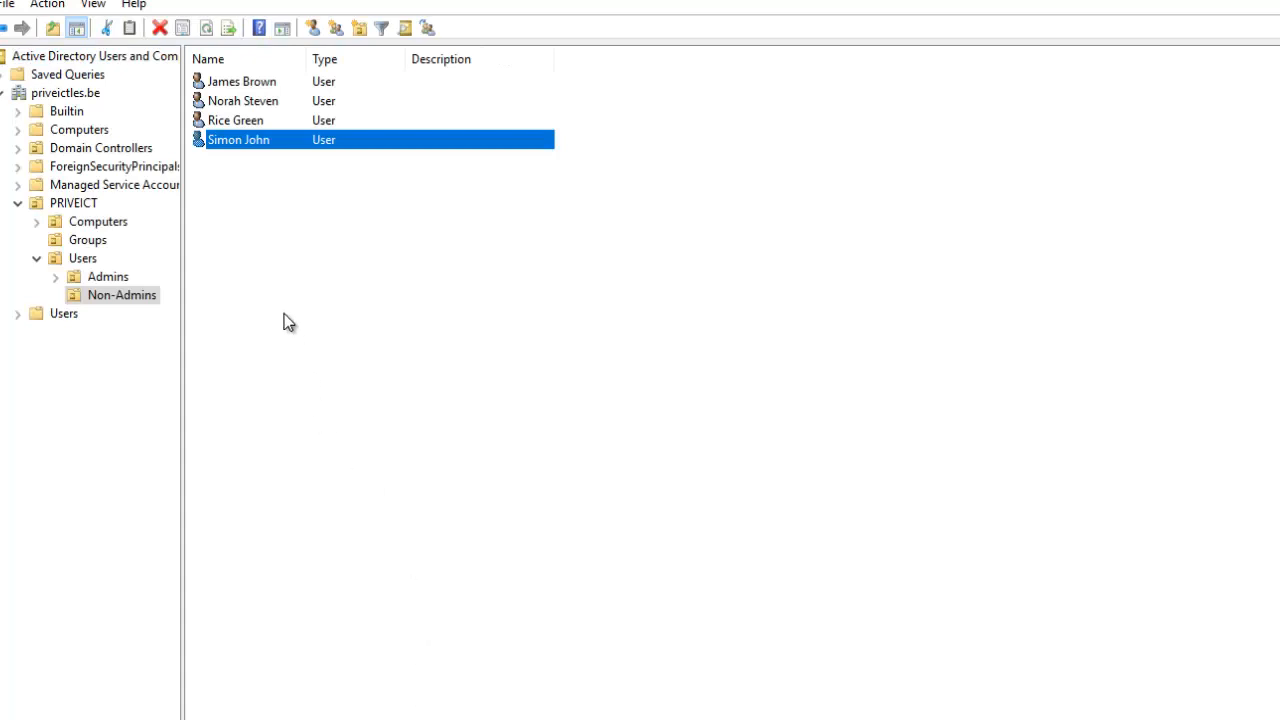
pyautogui.doubleClick(238, 139)
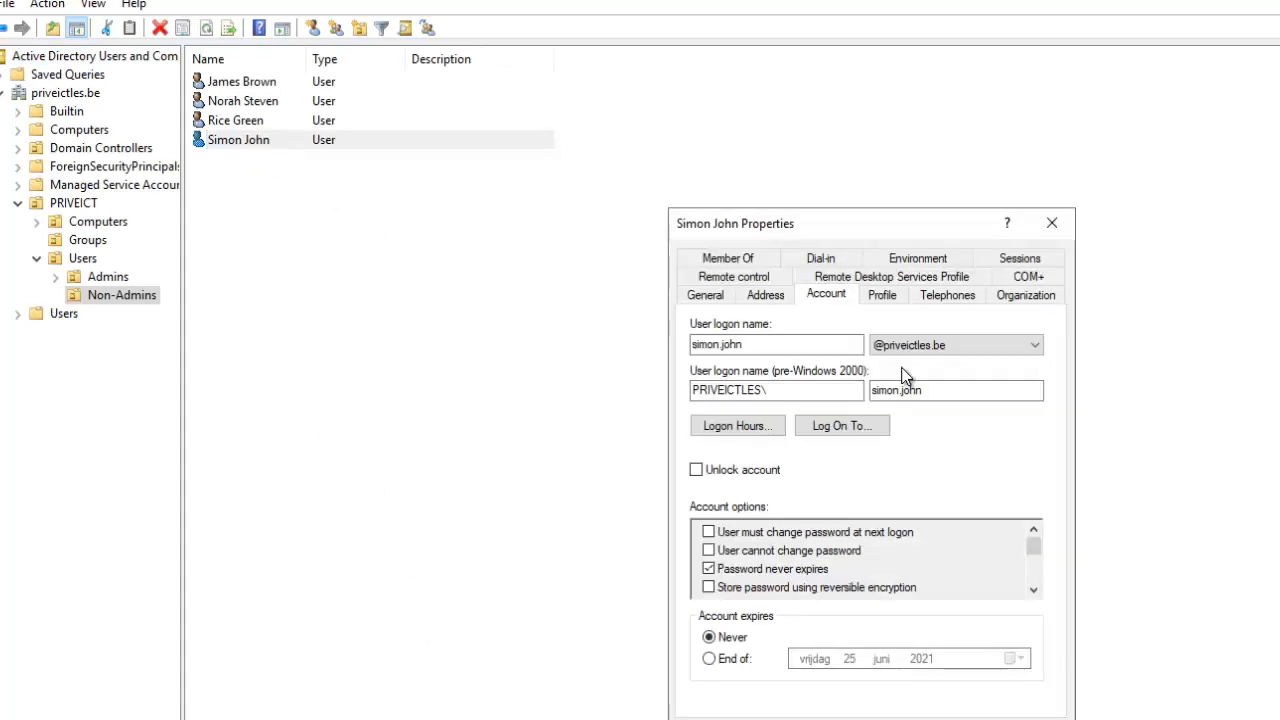
pyautogui.click(1035, 345)
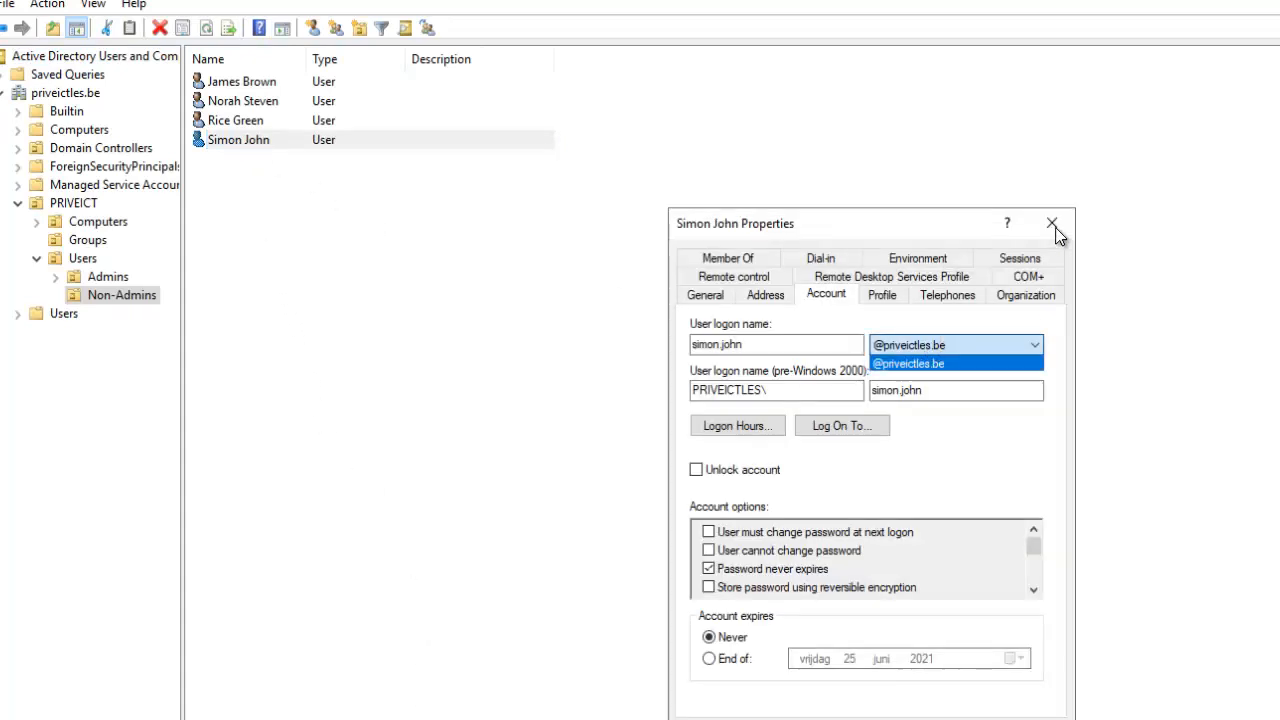
pyautogui.click(1051, 223)
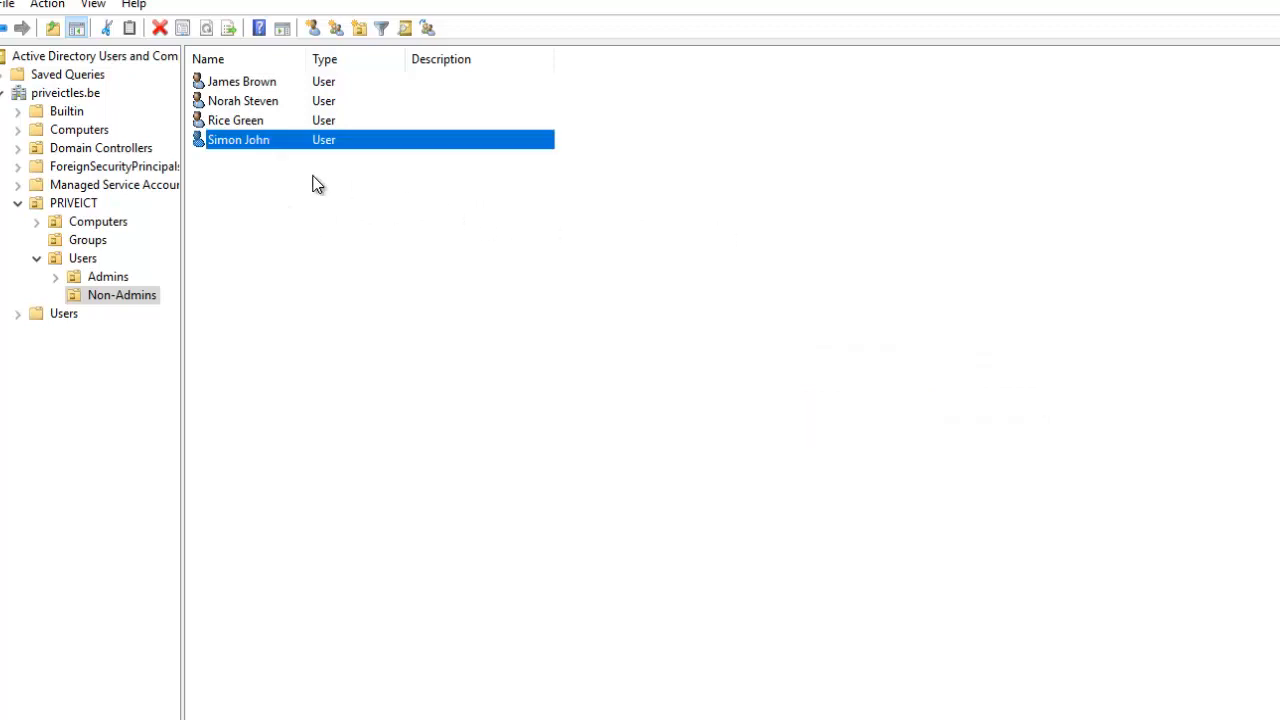
pyautogui.click(73, 202)
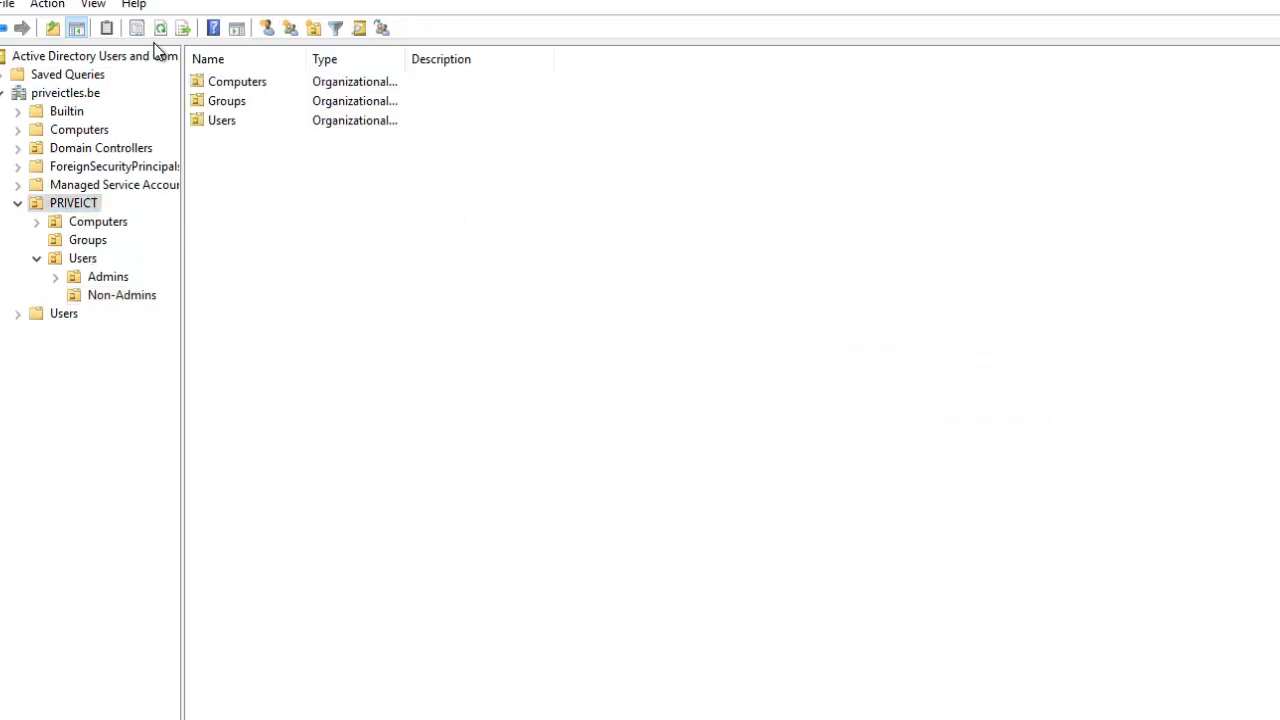
pyautogui.click(83, 258)
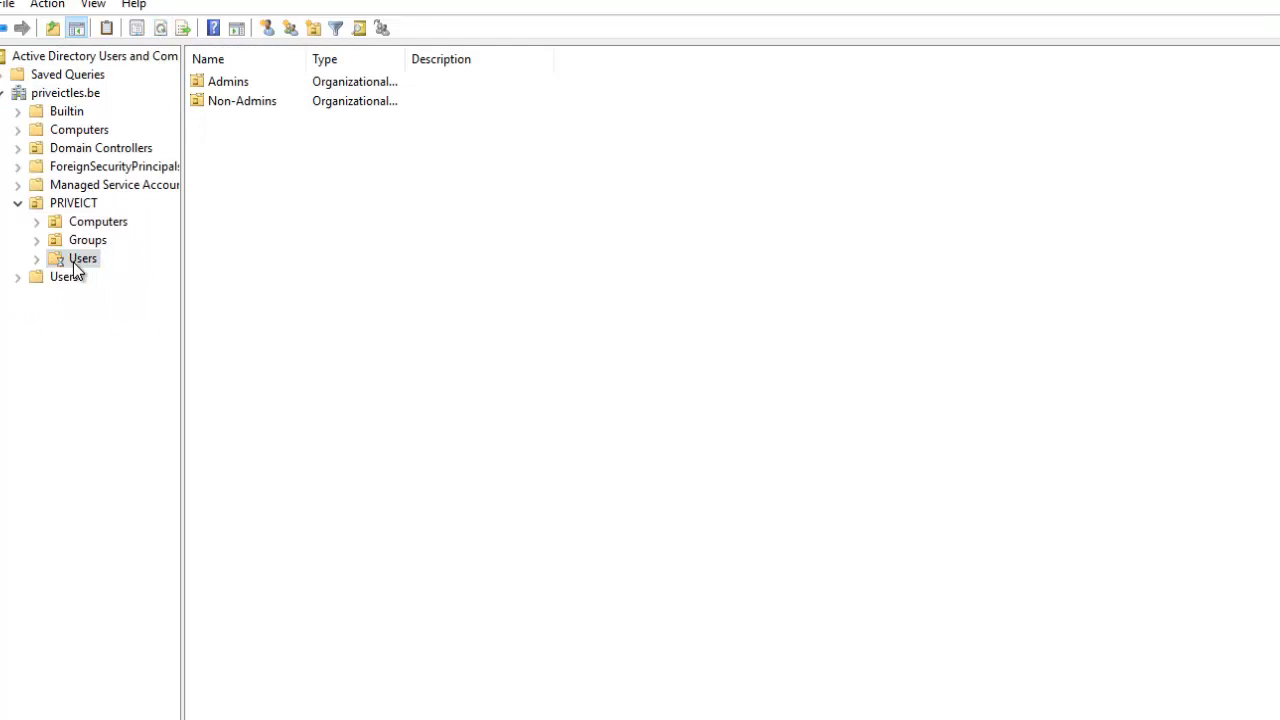
pyautogui.click(83, 258)
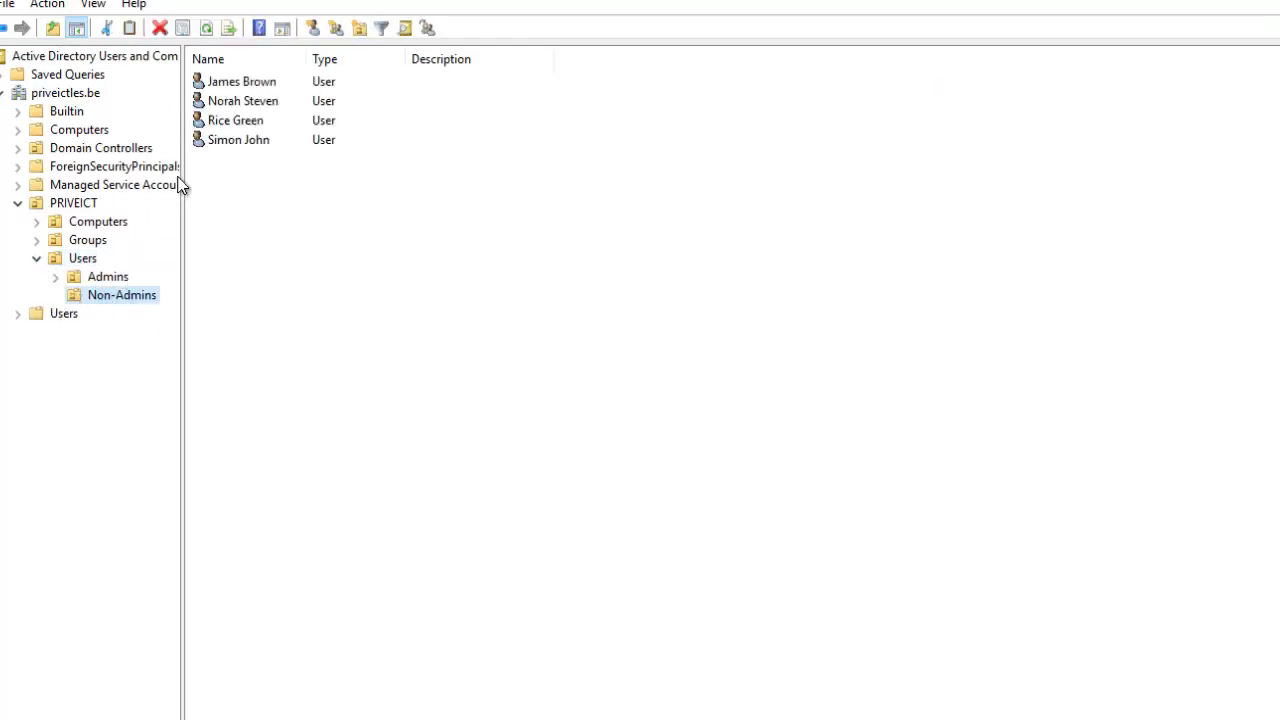
pyautogui.doubleClick(238, 139)
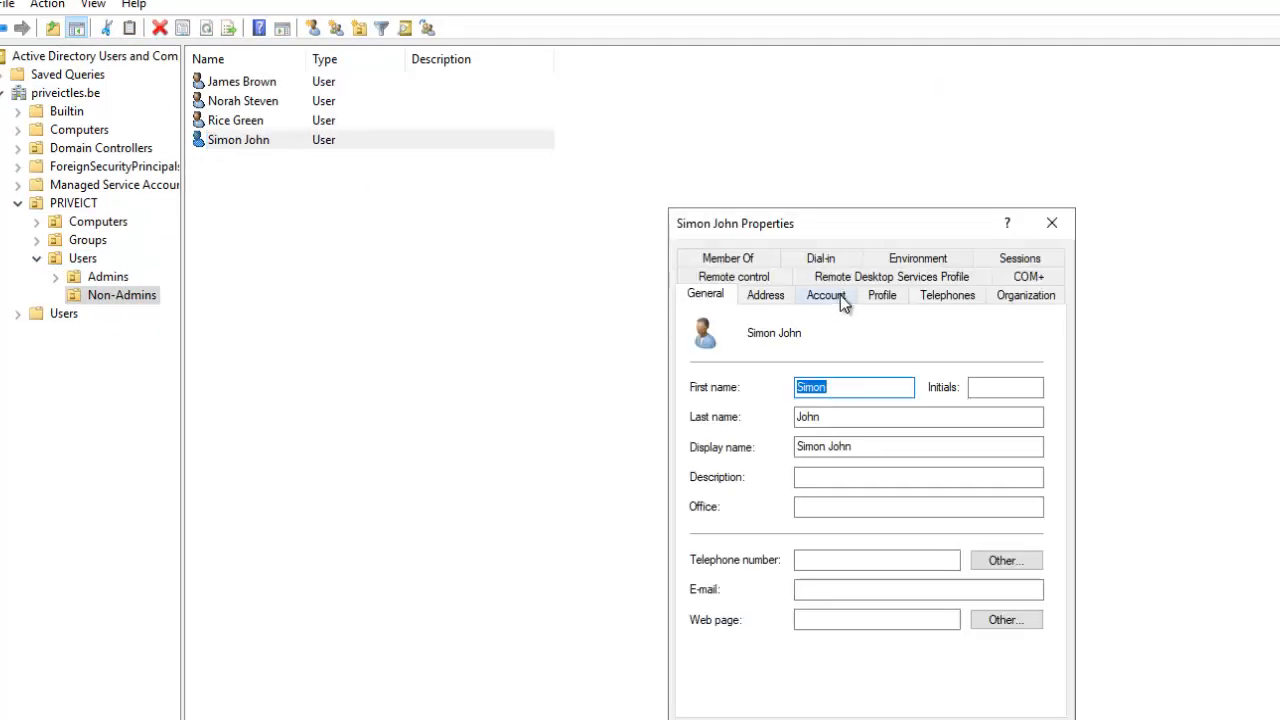
pyautogui.click(826, 294)
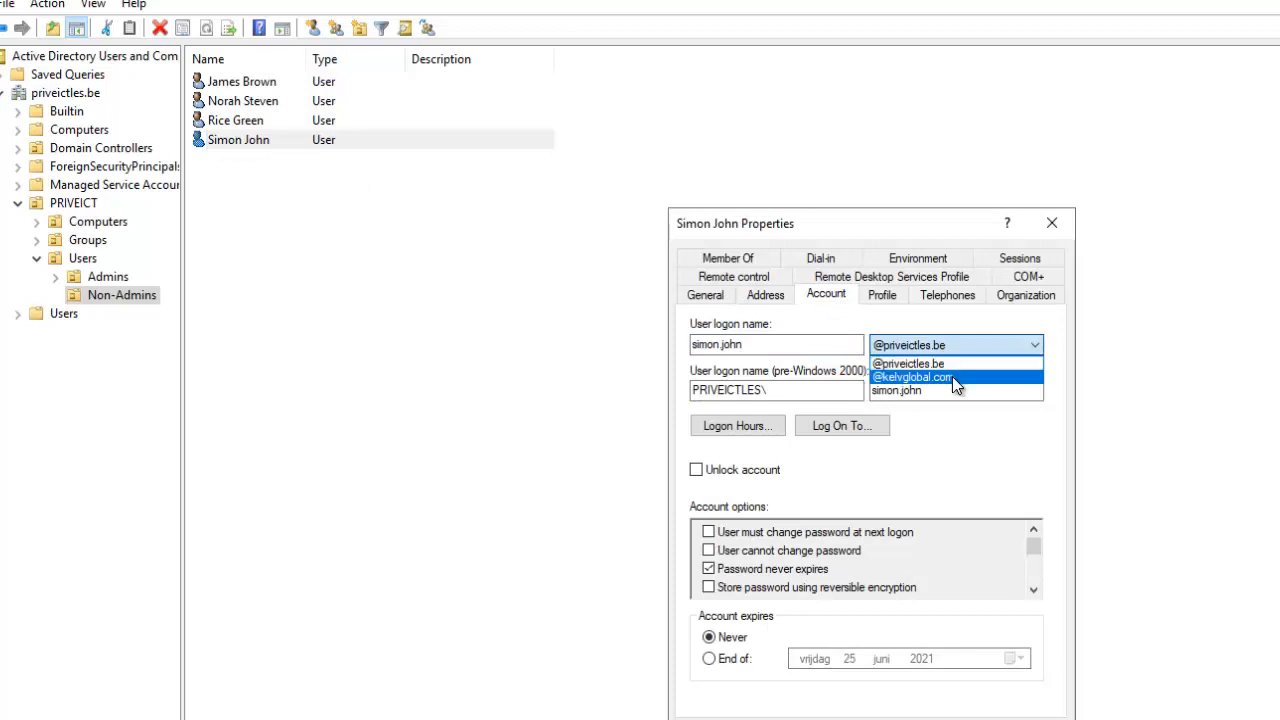
pyautogui.moveTo(925, 390)
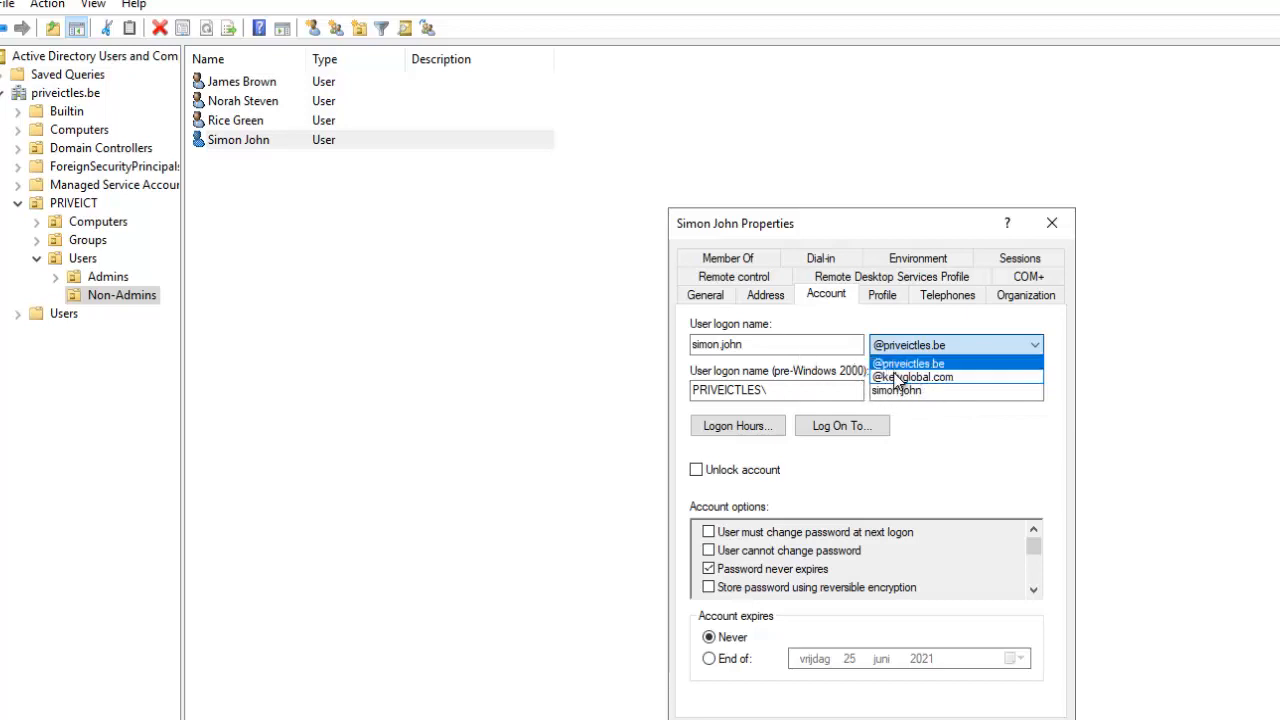
pyautogui.click(913, 377)
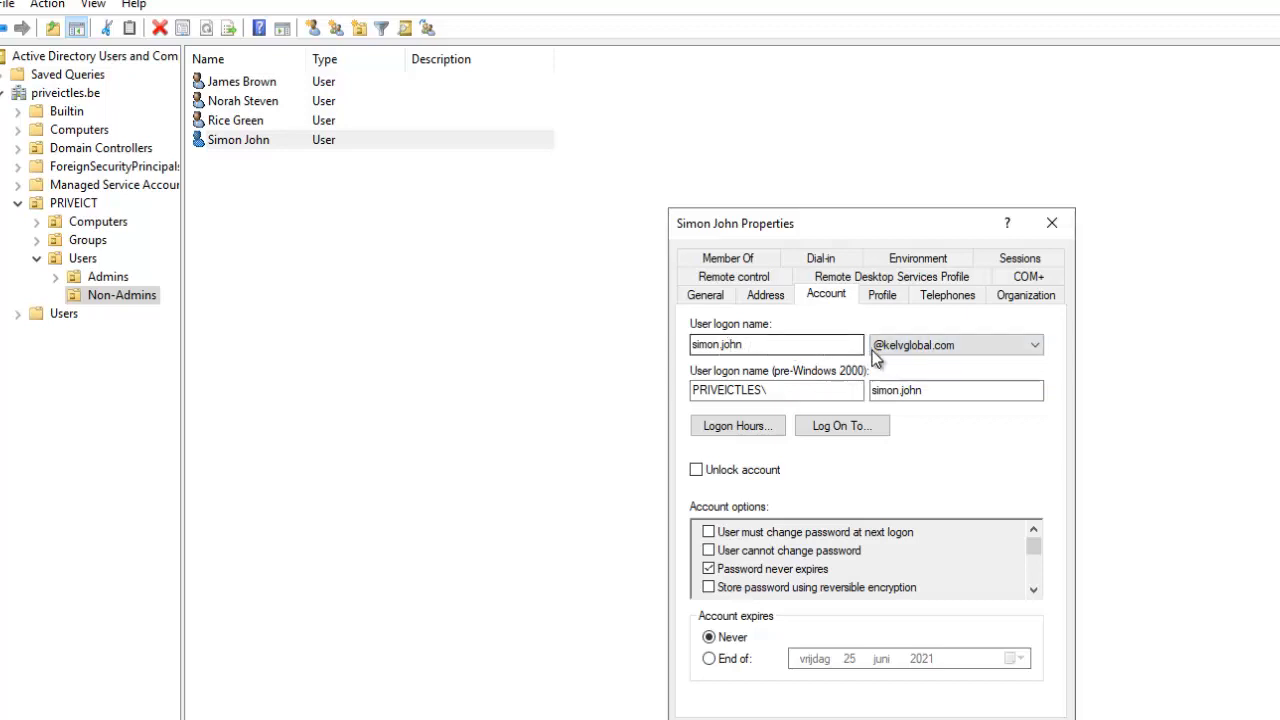
pyautogui.moveTo(950, 643)
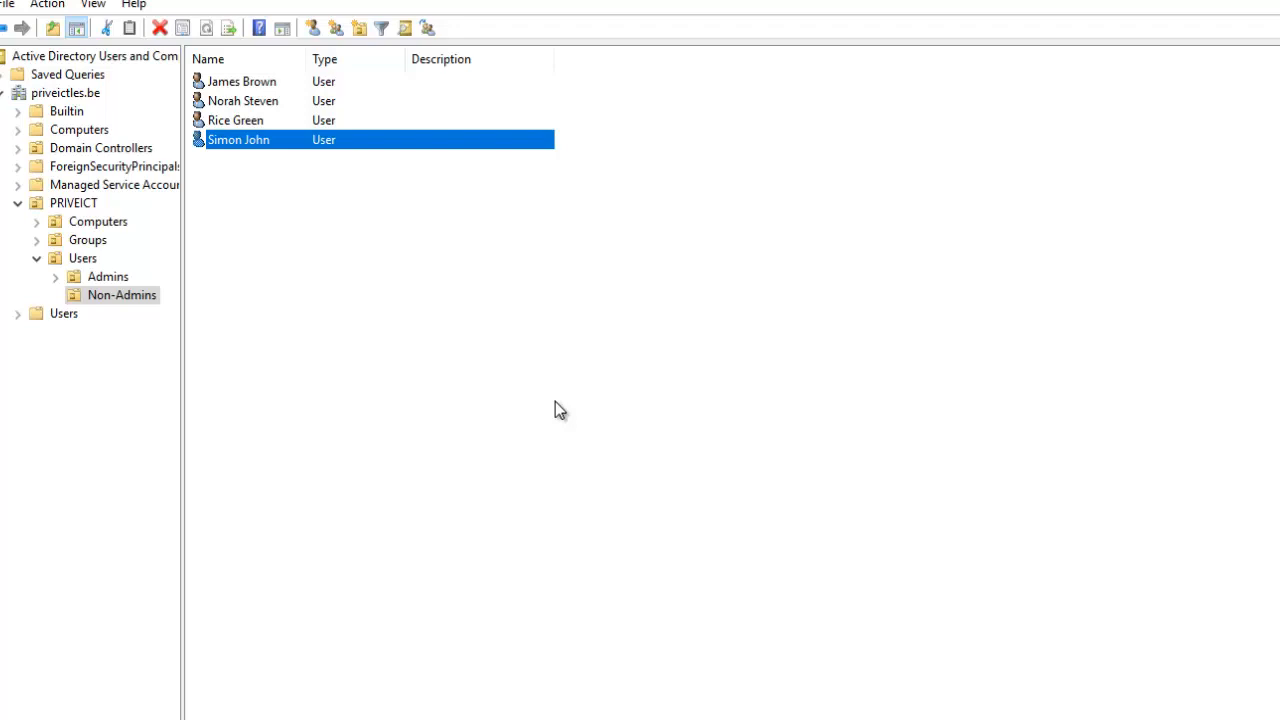
pyautogui.moveTo(240, 218)
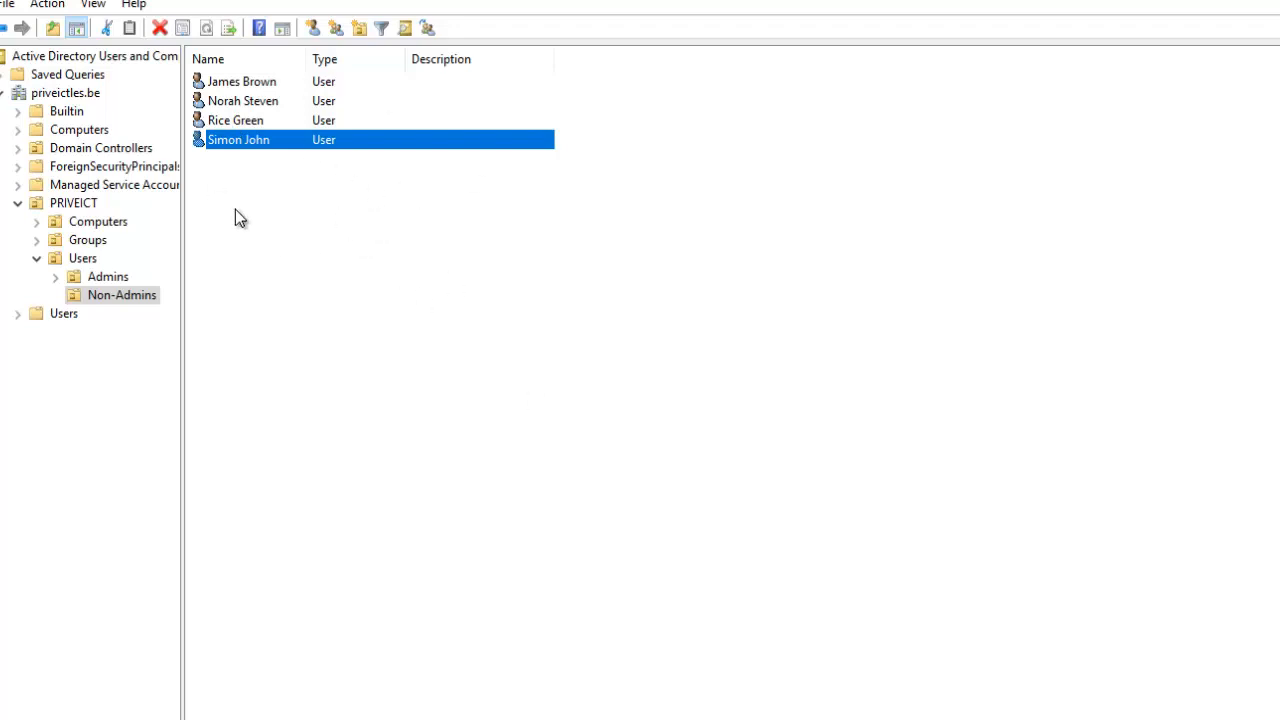
pyautogui.moveTo(305, 130)
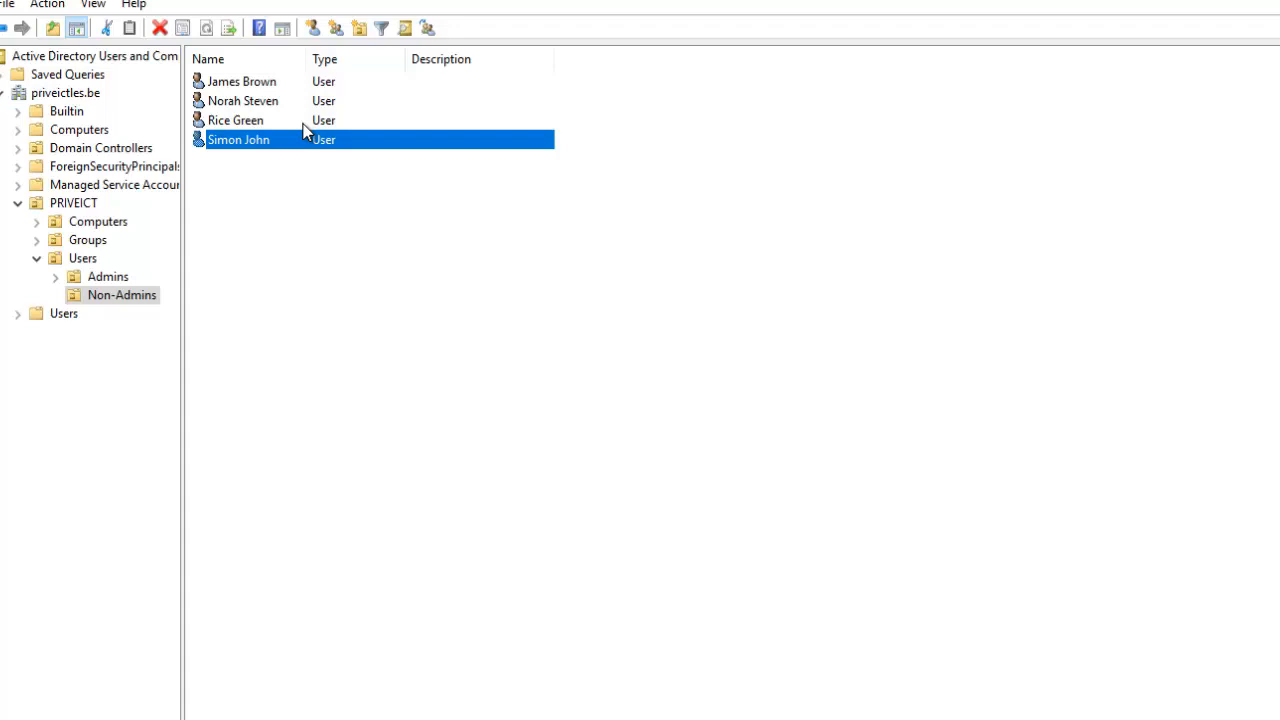
pyautogui.moveTo(298, 139)
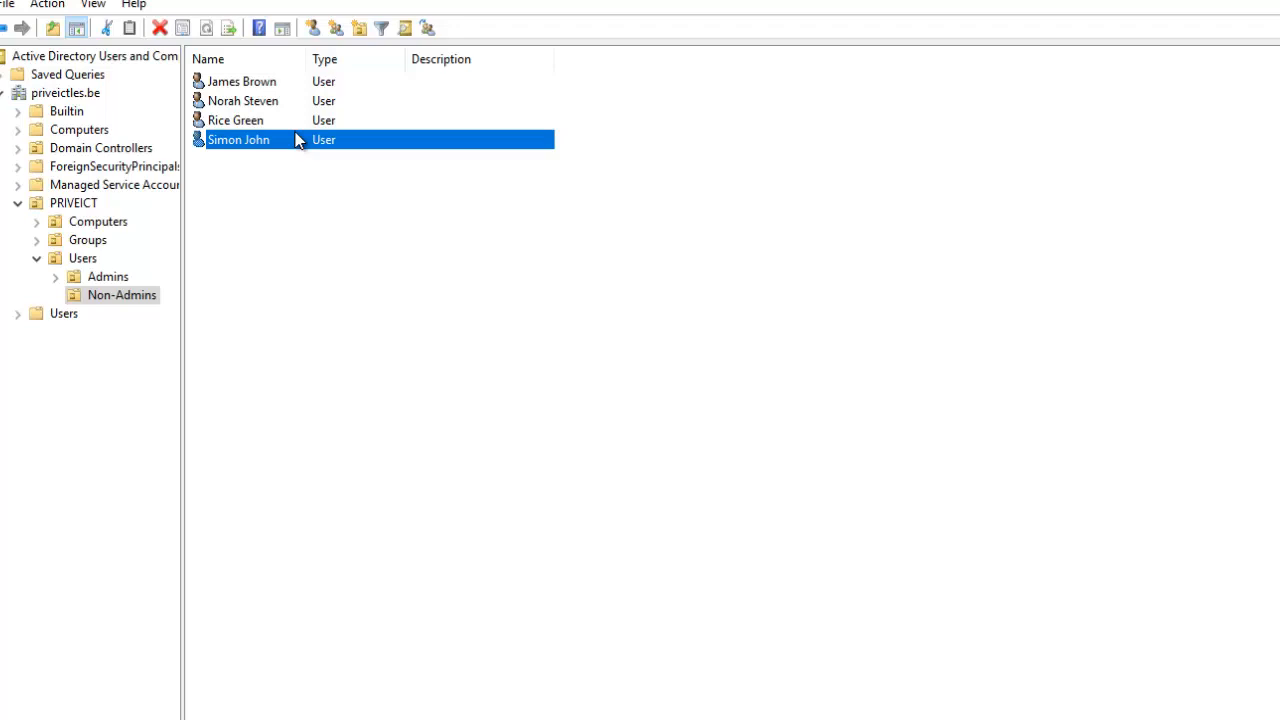
pyautogui.moveTo(322, 150)
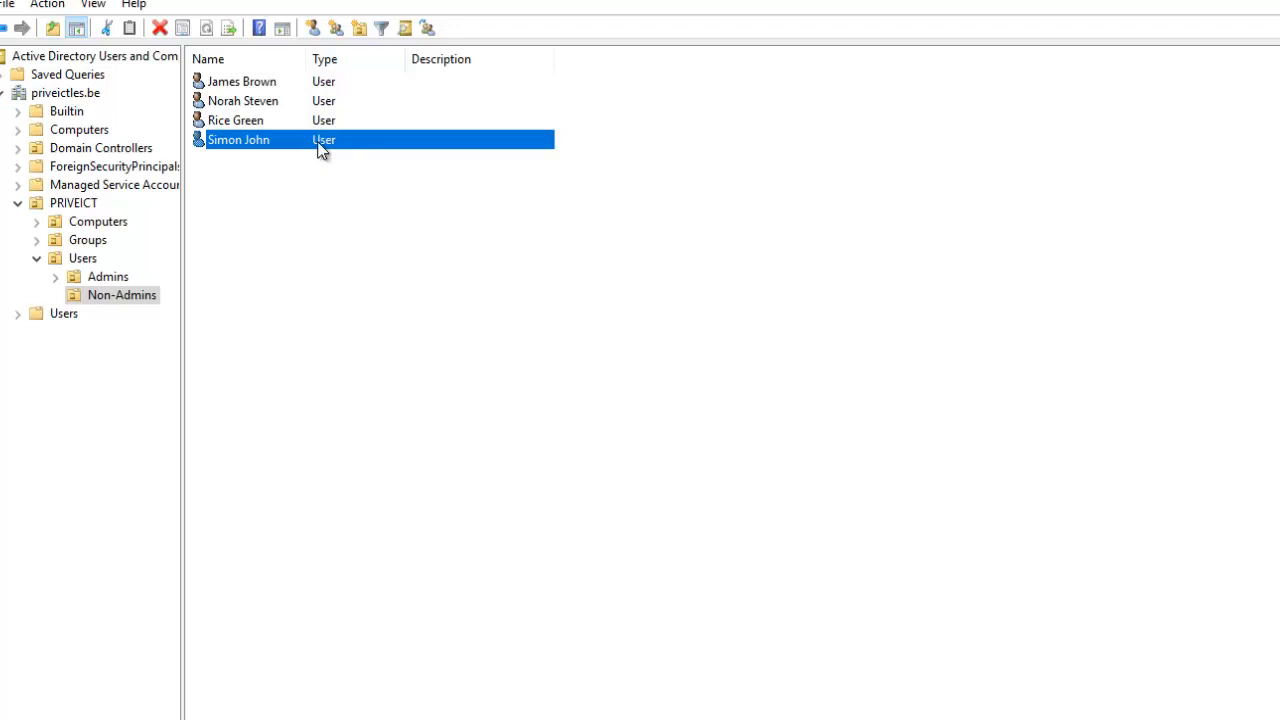
pyautogui.doubleClick(238, 139)
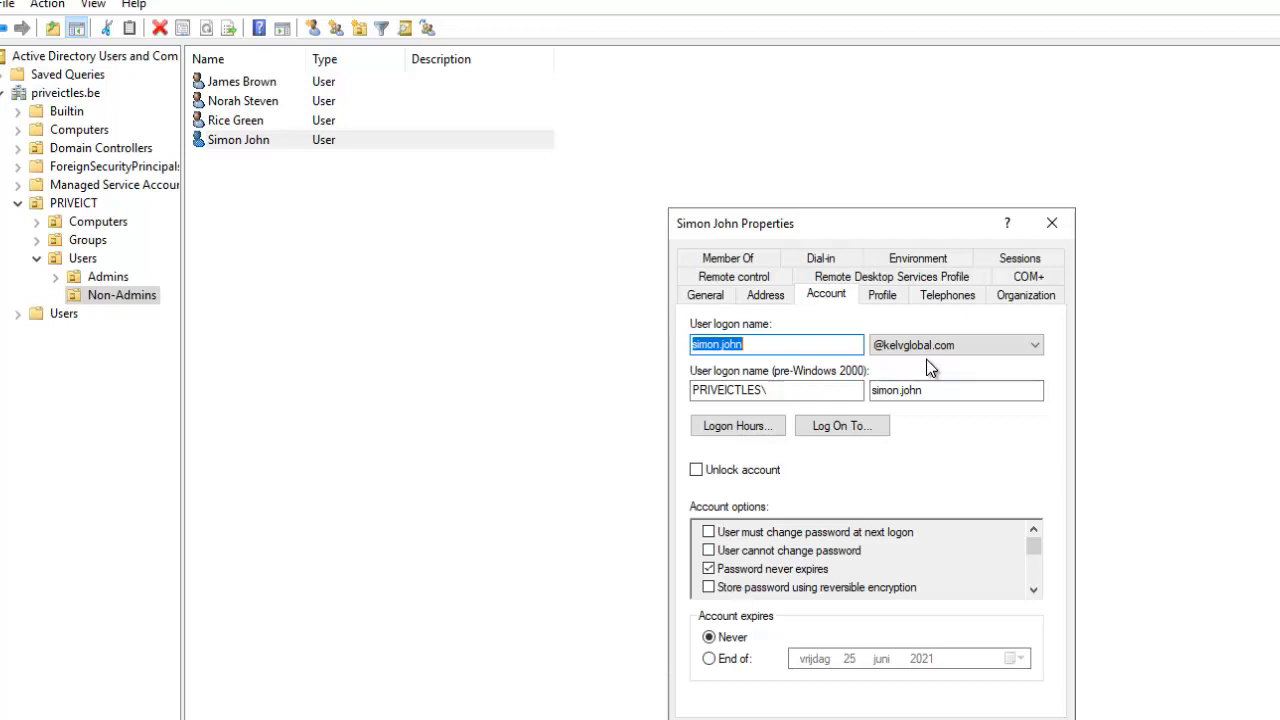
pyautogui.click(955, 390)
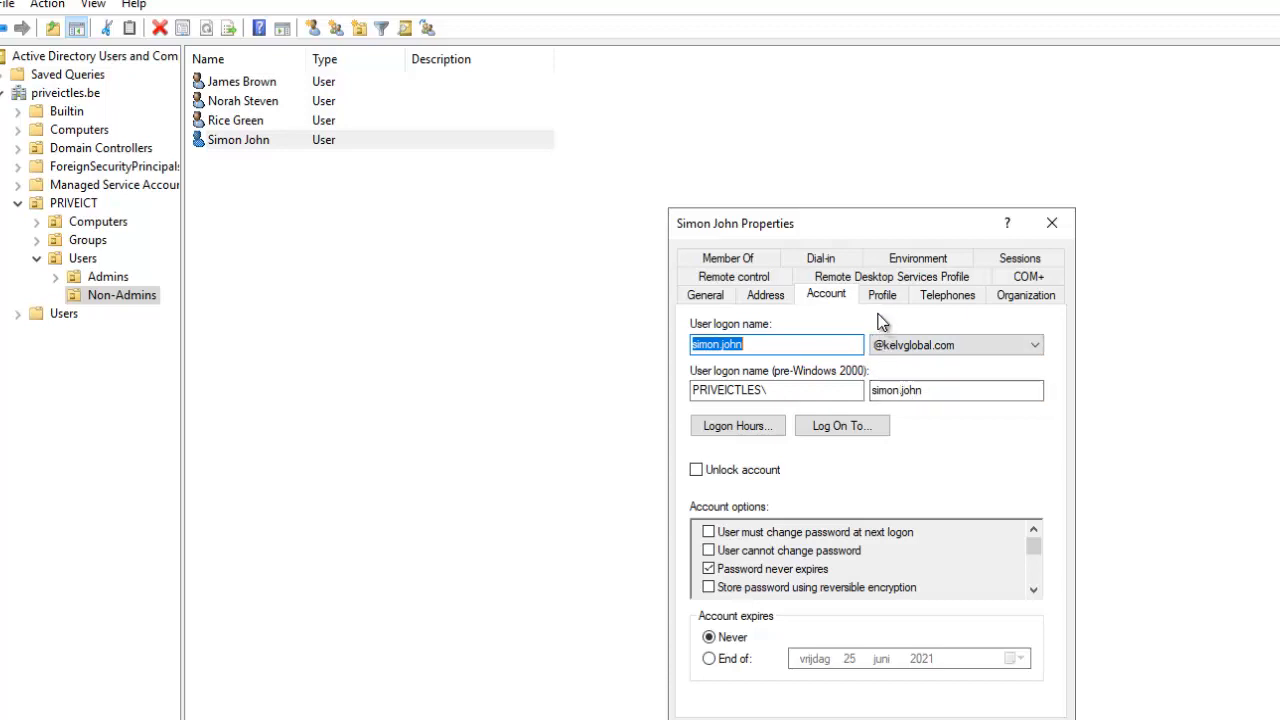
pyautogui.moveTo(820, 317)
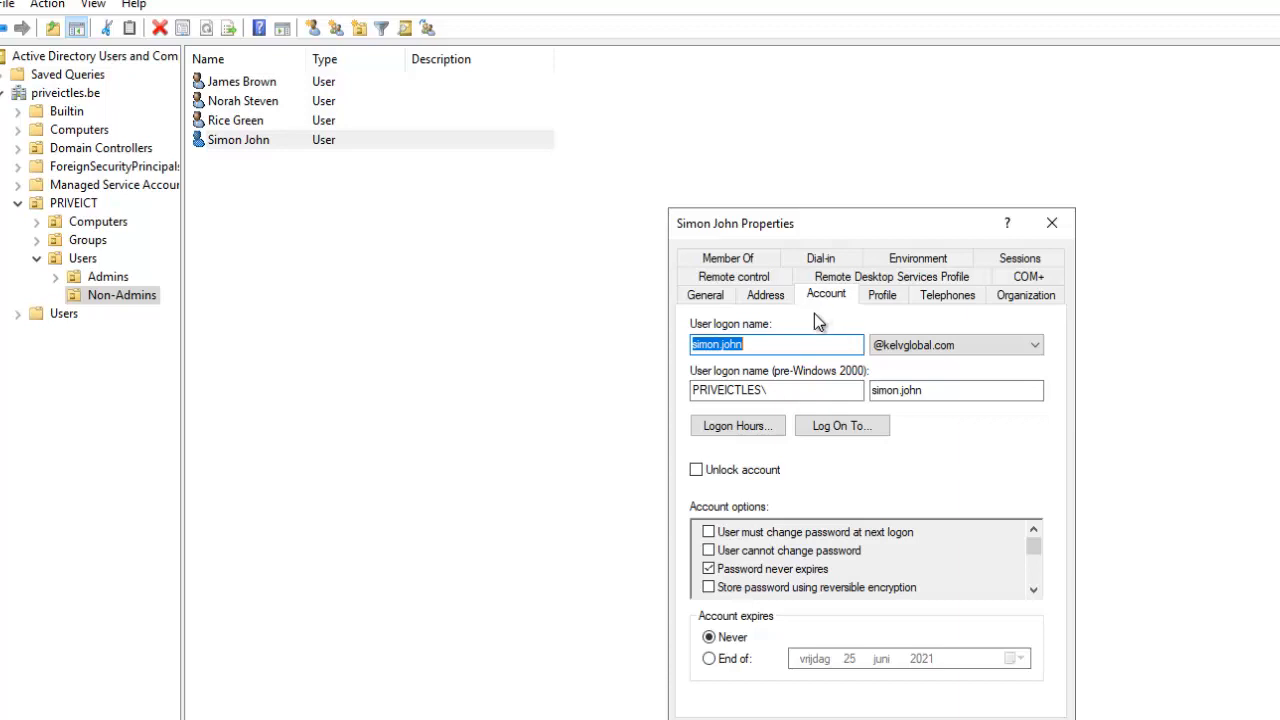
pyautogui.moveTo(812, 322)
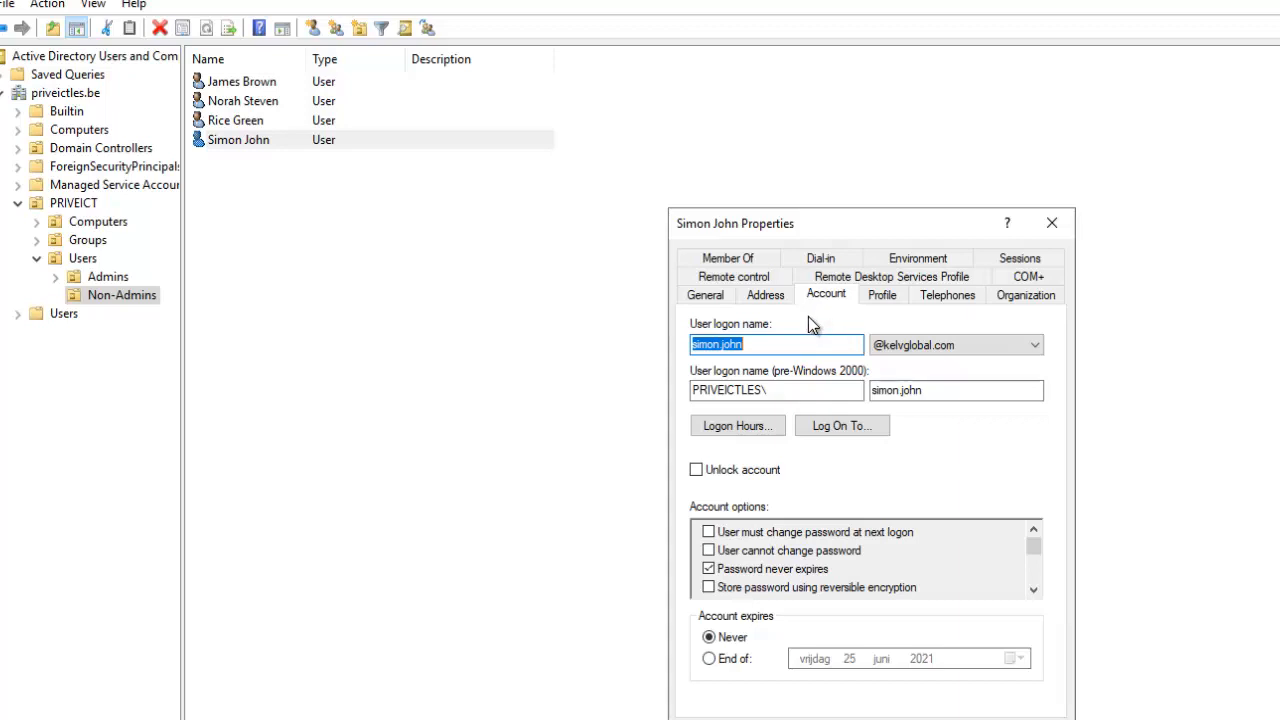